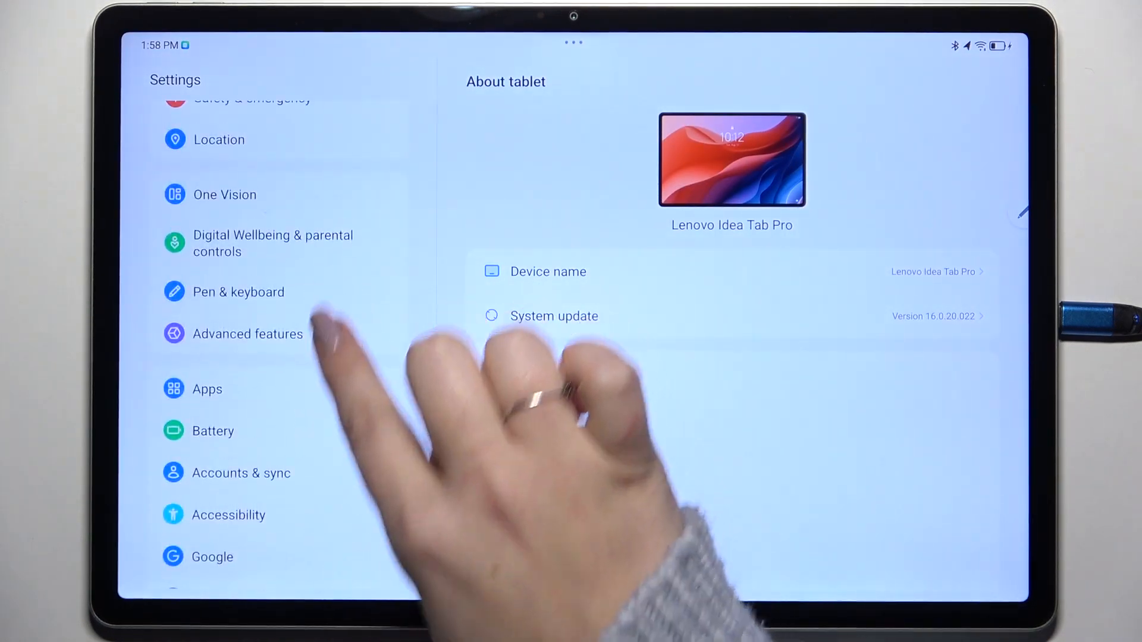
- Go into Personal customization and swipe the Exquisite wallpaper row to the purple-blue petal design
scroll("down", 3)
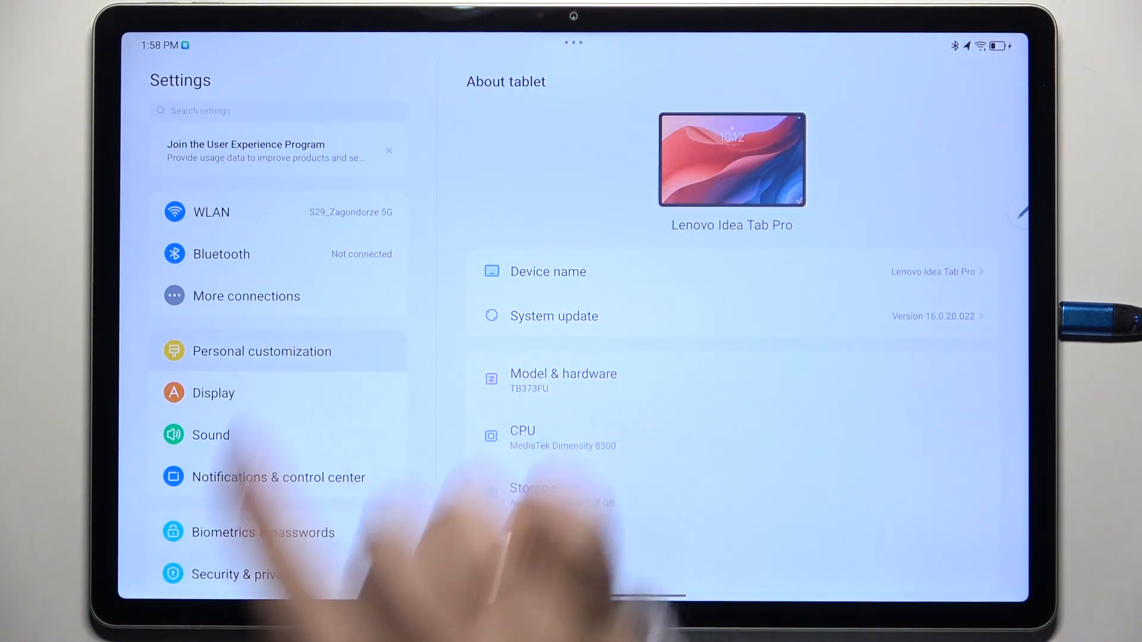
left_click(262, 351)
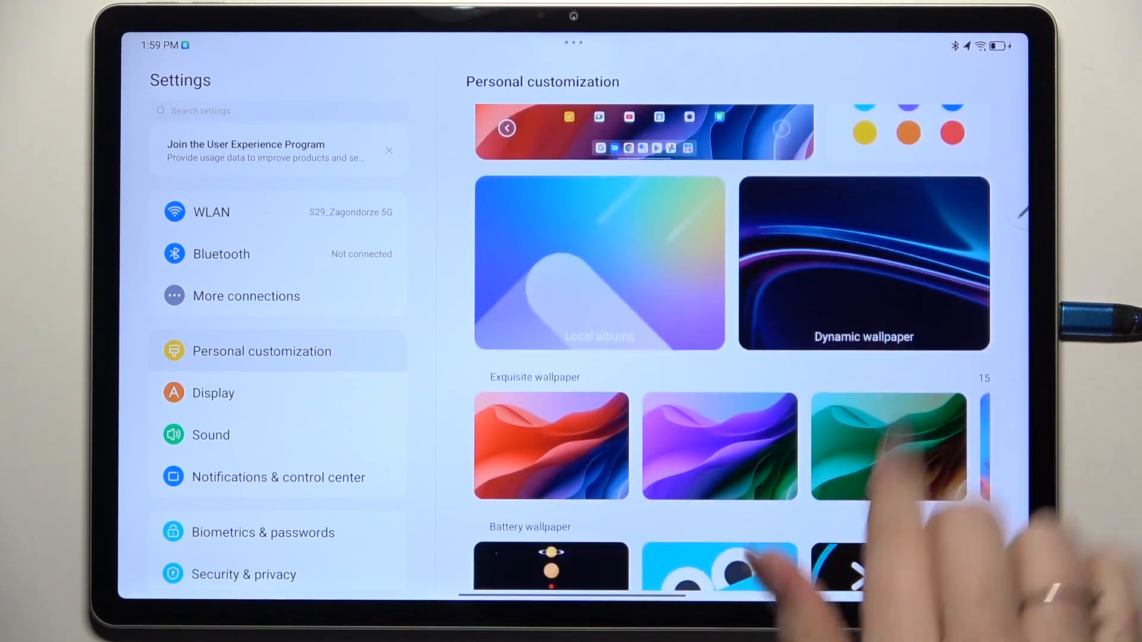
scroll("up", 3)
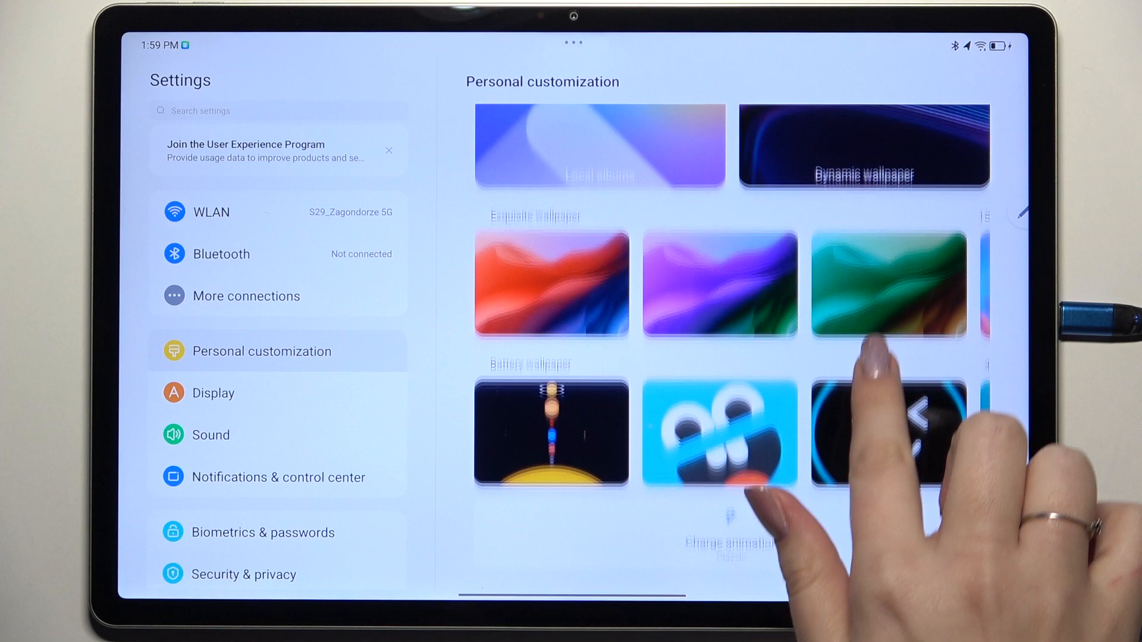
scroll("left", 3)
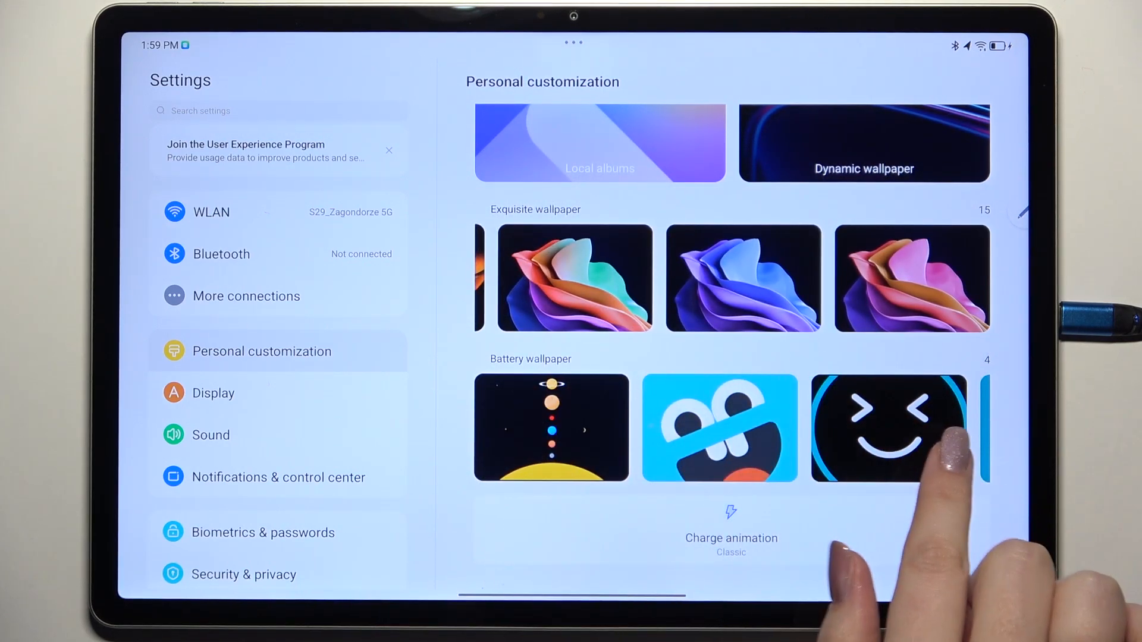
scroll("down", 3)
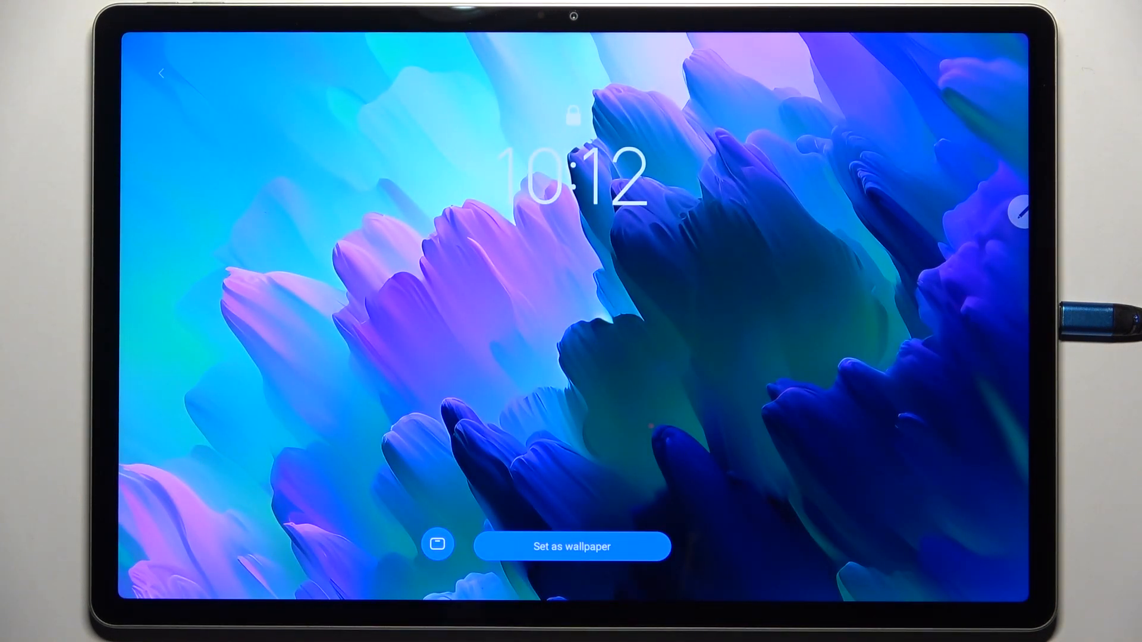
- Apply the previewed purple-blue petal image as the tablet's wallpaper
left_click(572, 546)
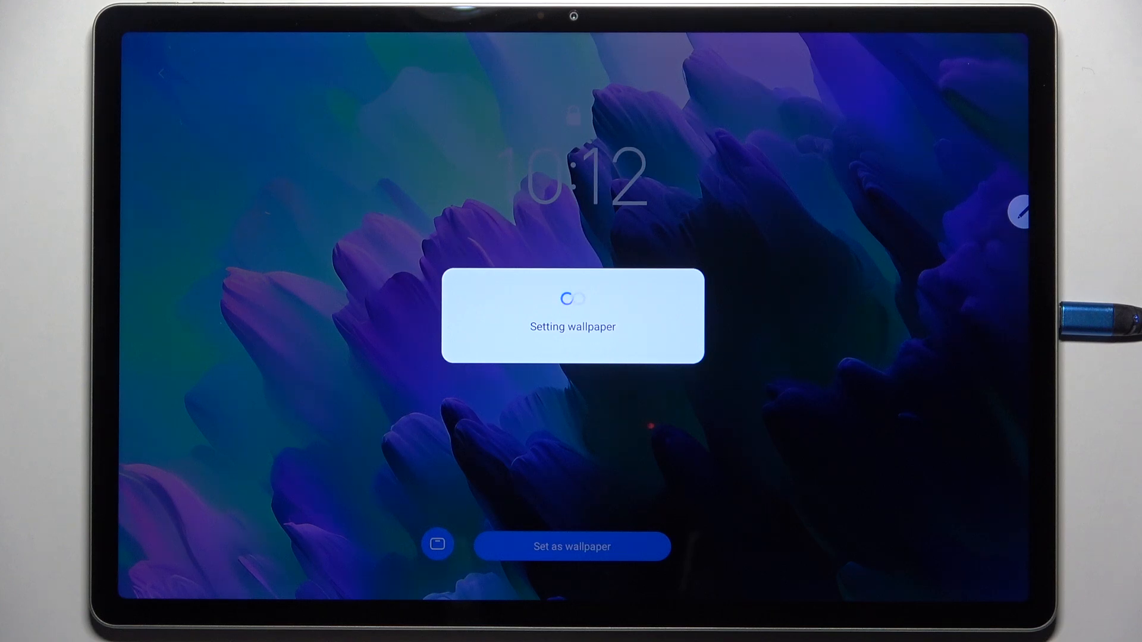
left_click(572, 546)
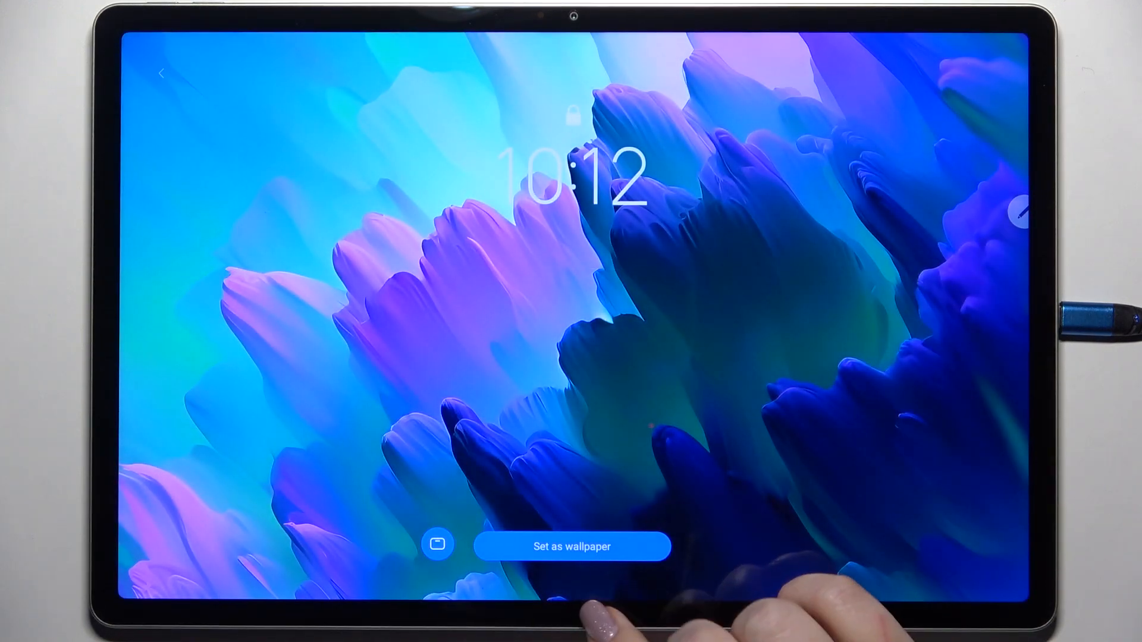